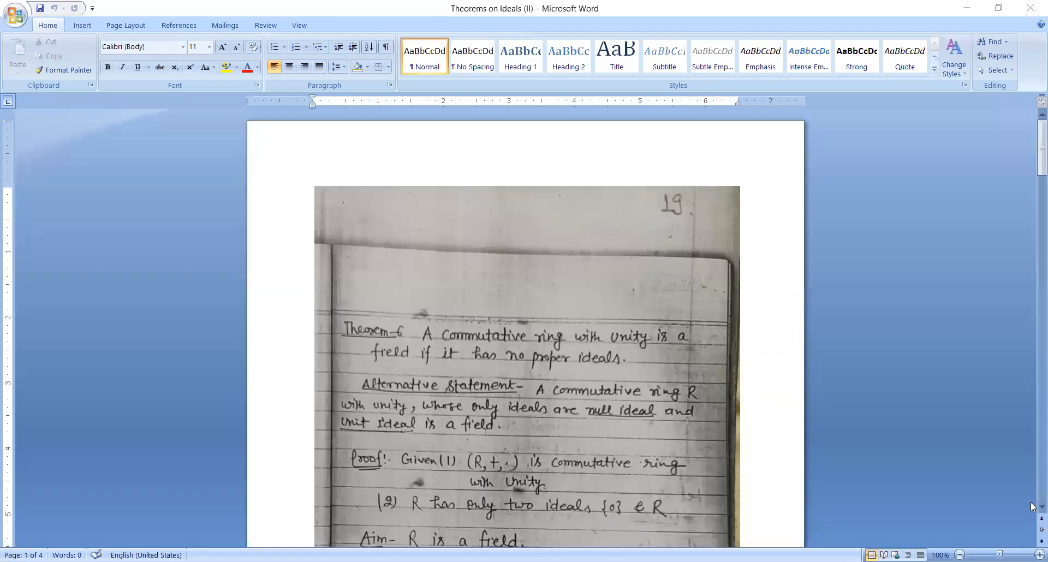
scroll("down", 3)
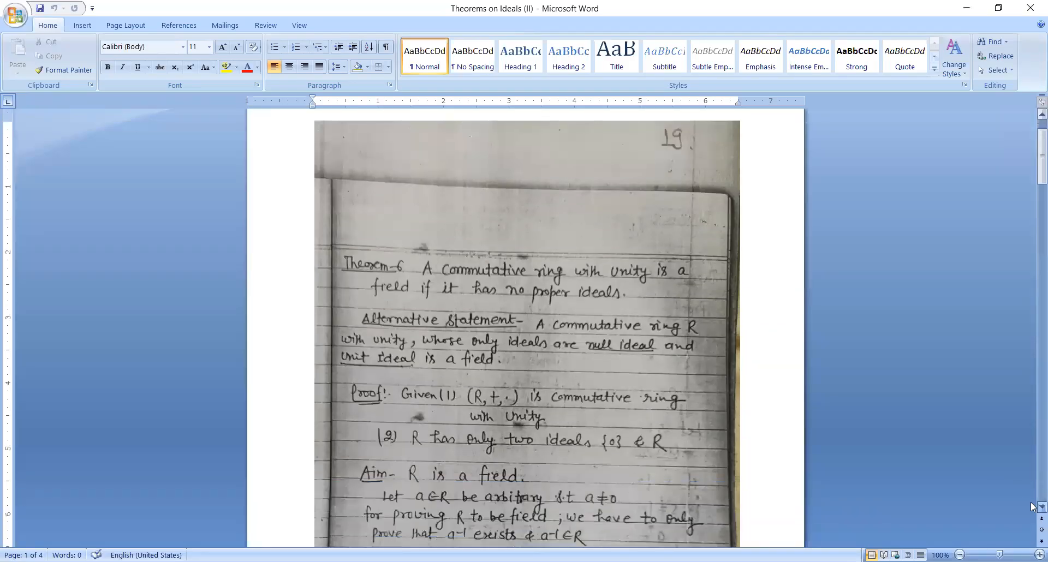
scroll("down", 3)
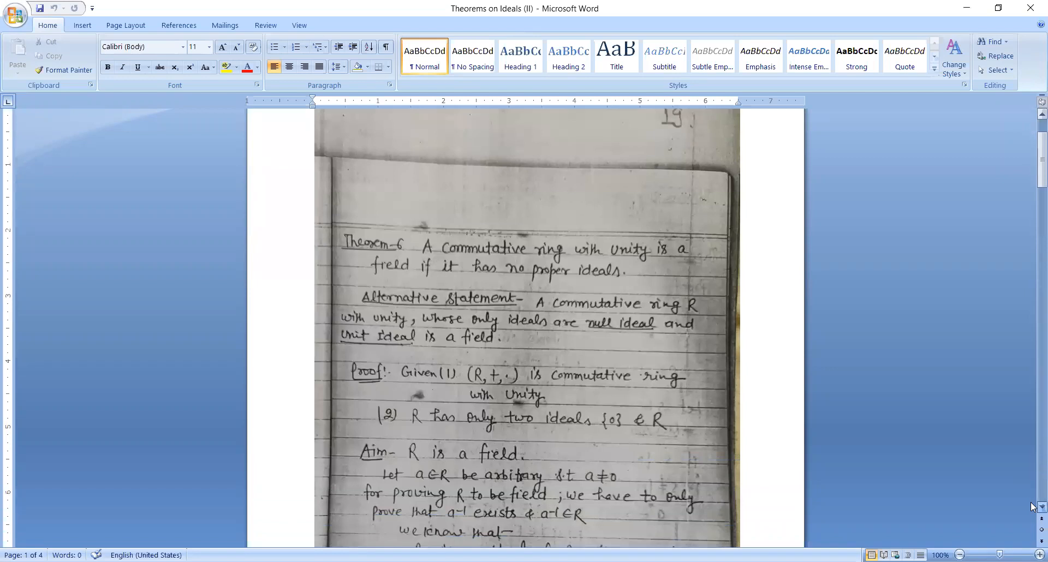
scroll("down", 3)
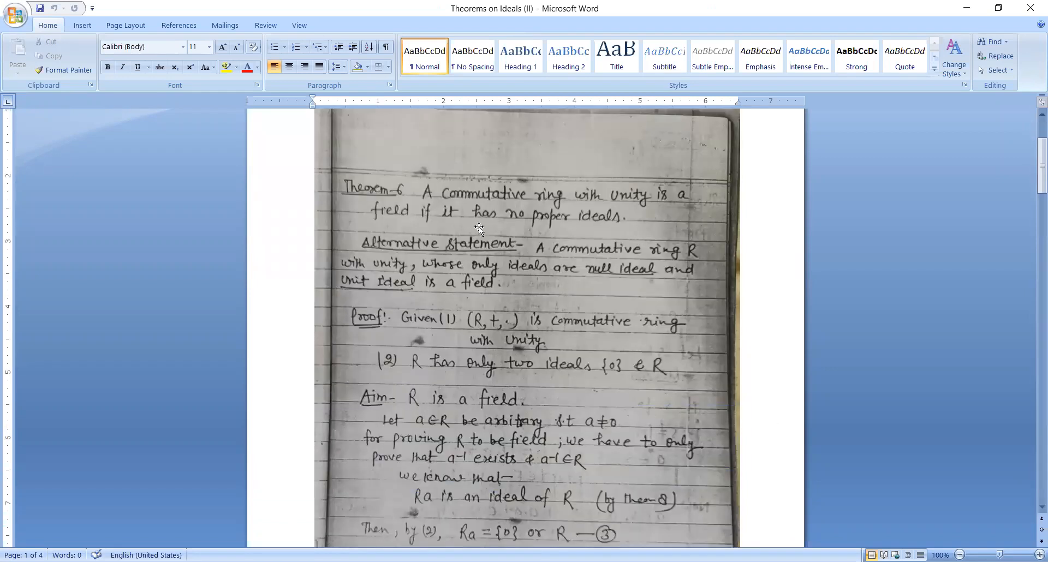
mouse_move(447, 269)
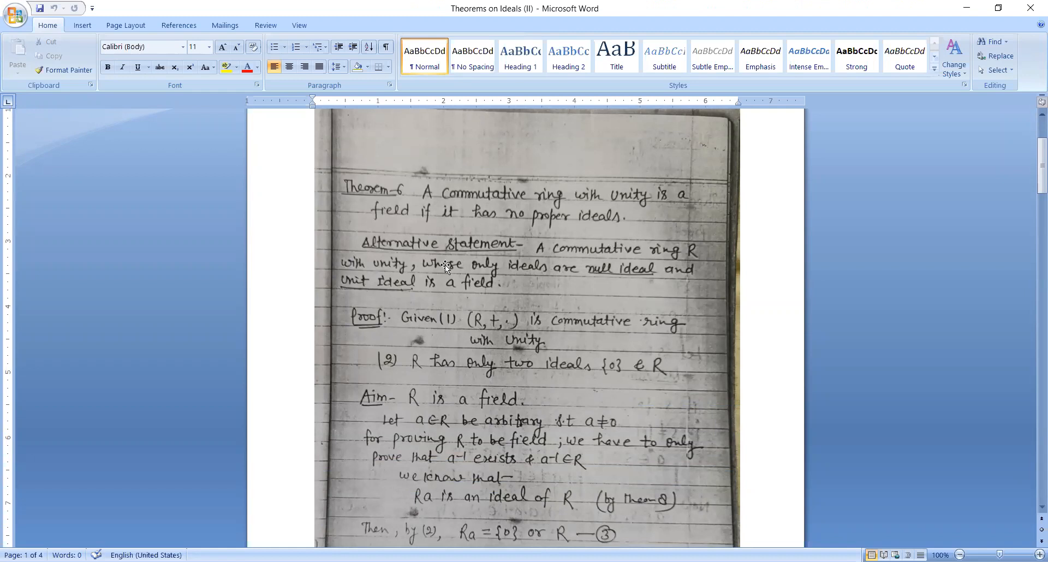
mouse_move(584, 277)
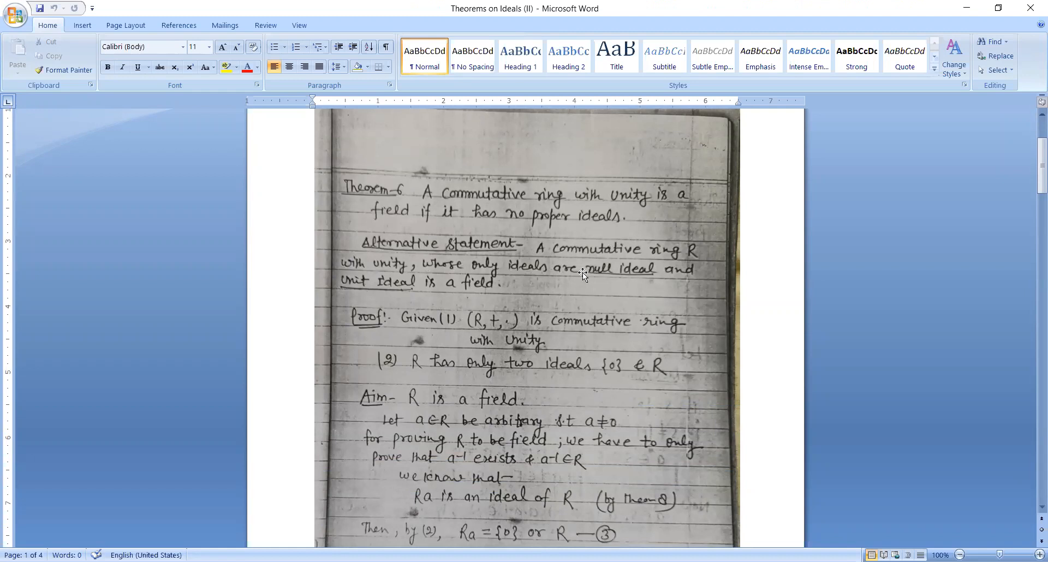
mouse_move(402, 281)
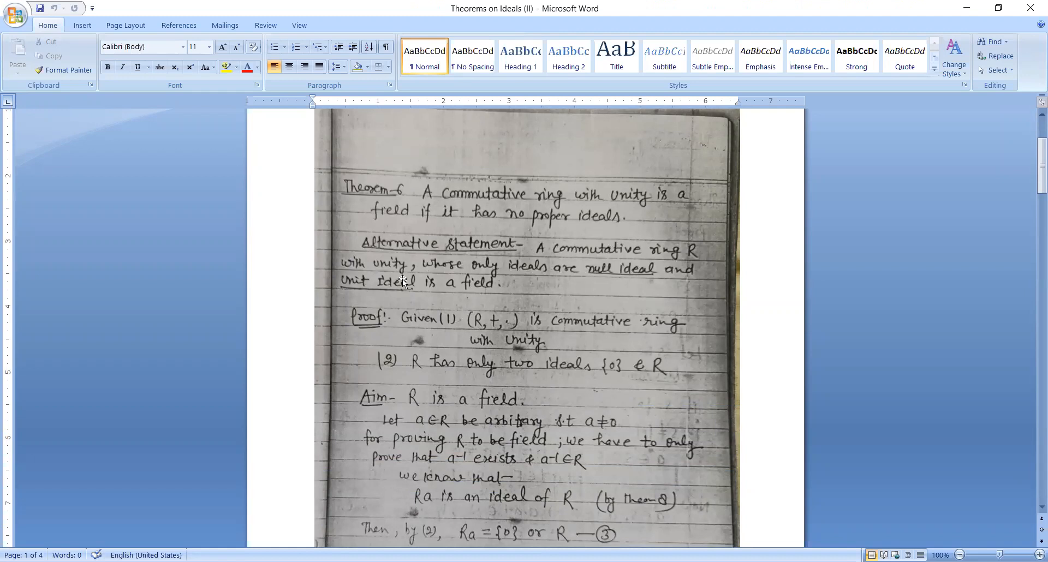
mouse_move(513, 280)
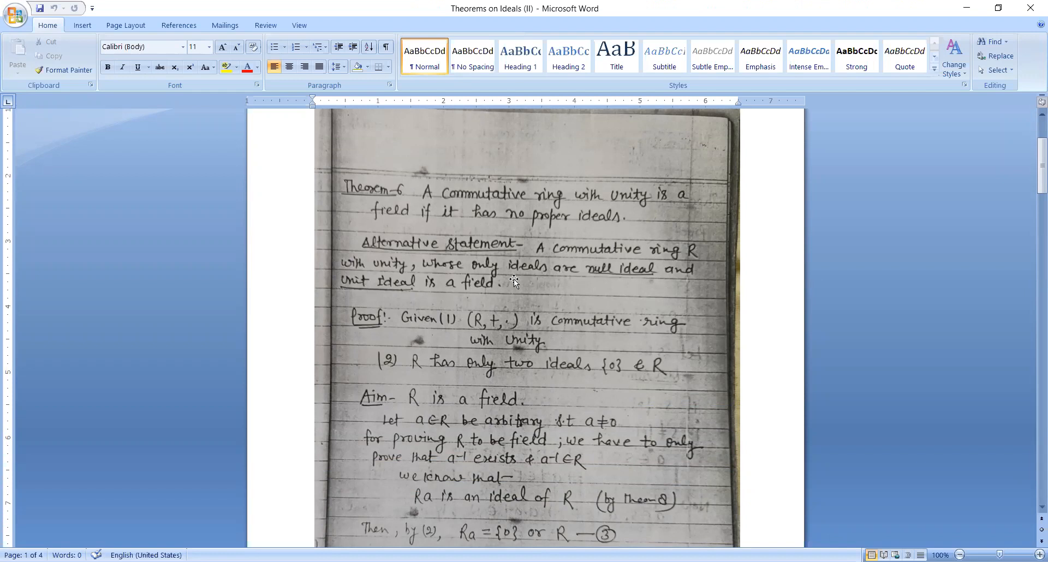
mouse_move(634, 289)
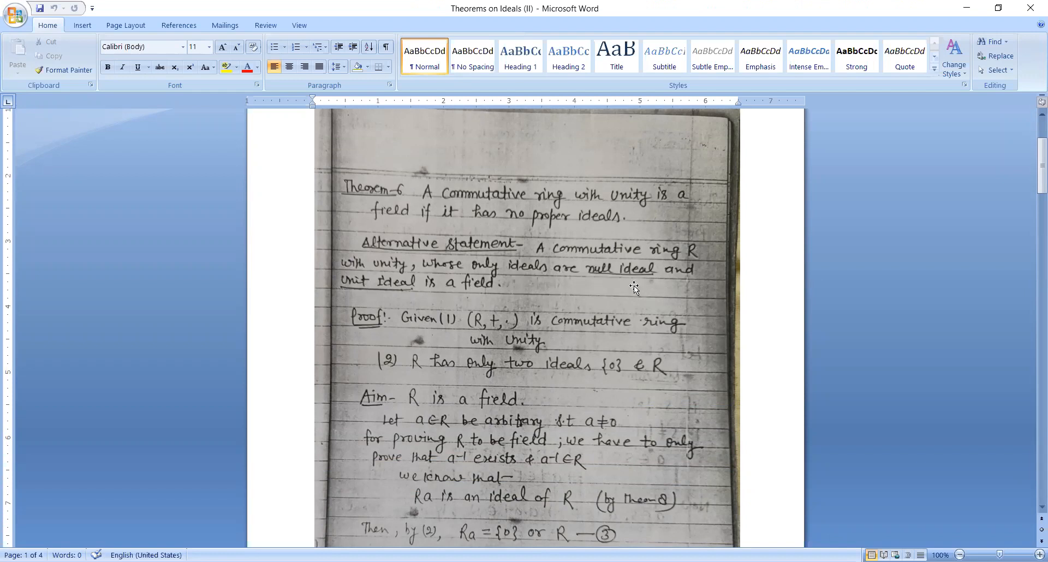
mouse_move(404, 309)
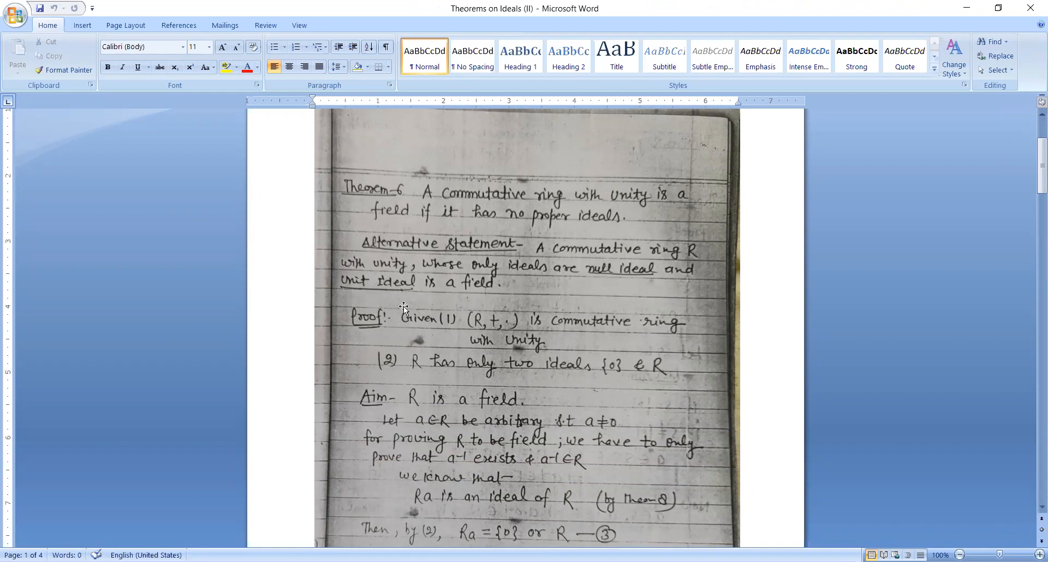
mouse_move(964, 495)
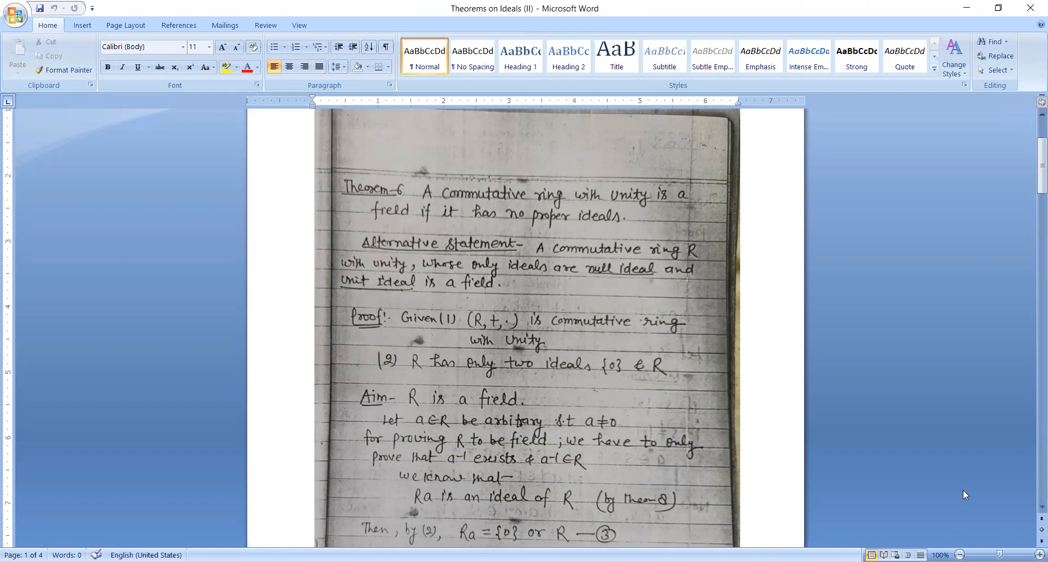
scroll("down", 3)
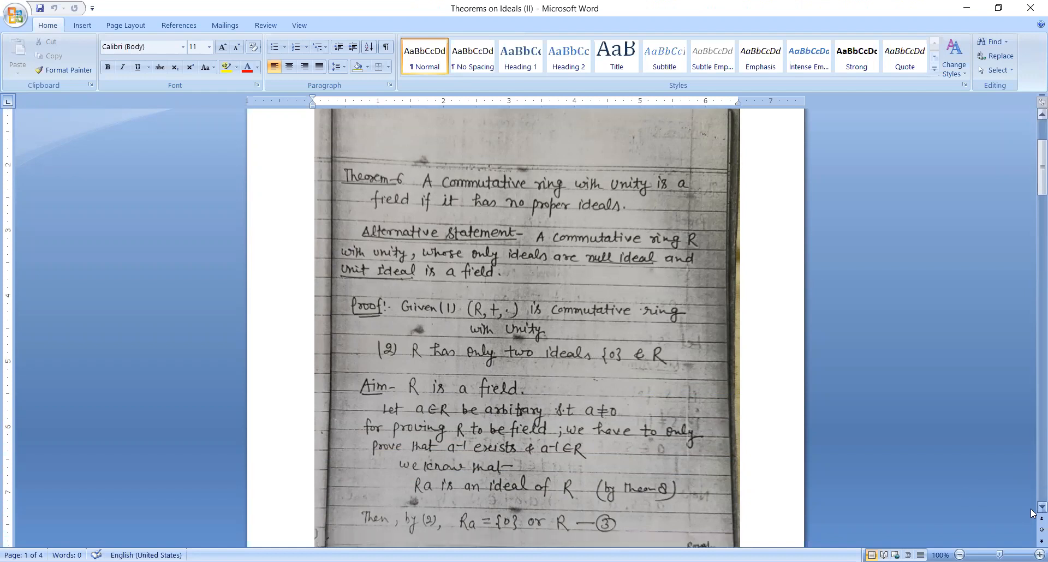
scroll("down", 3)
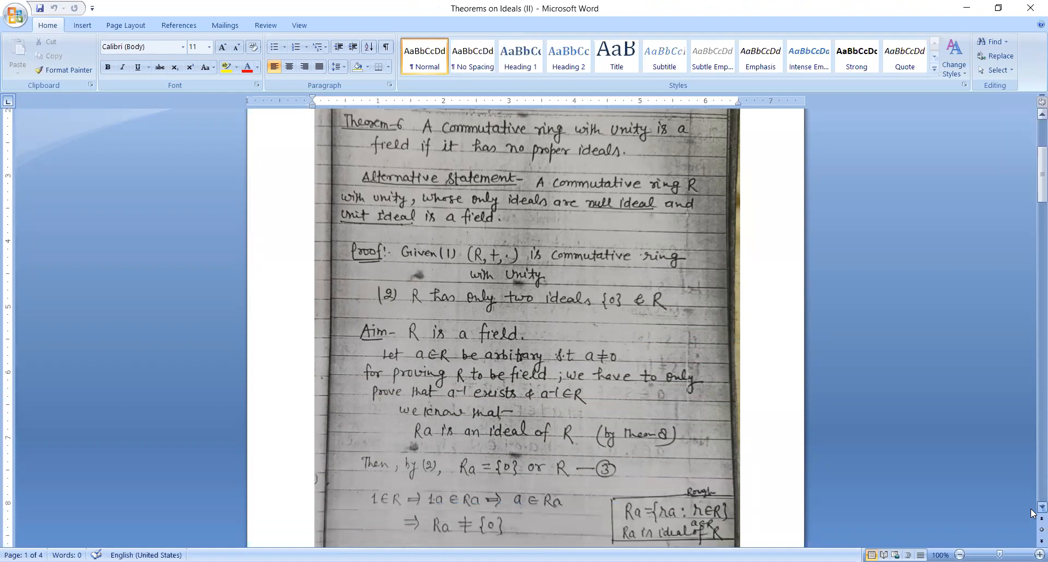
scroll("down", 3)
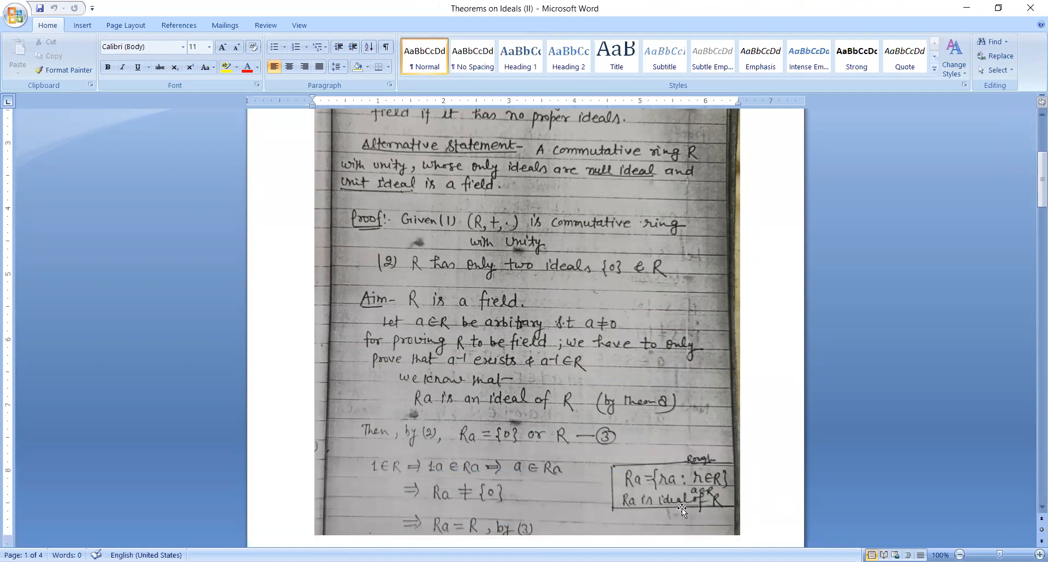
mouse_move(531, 288)
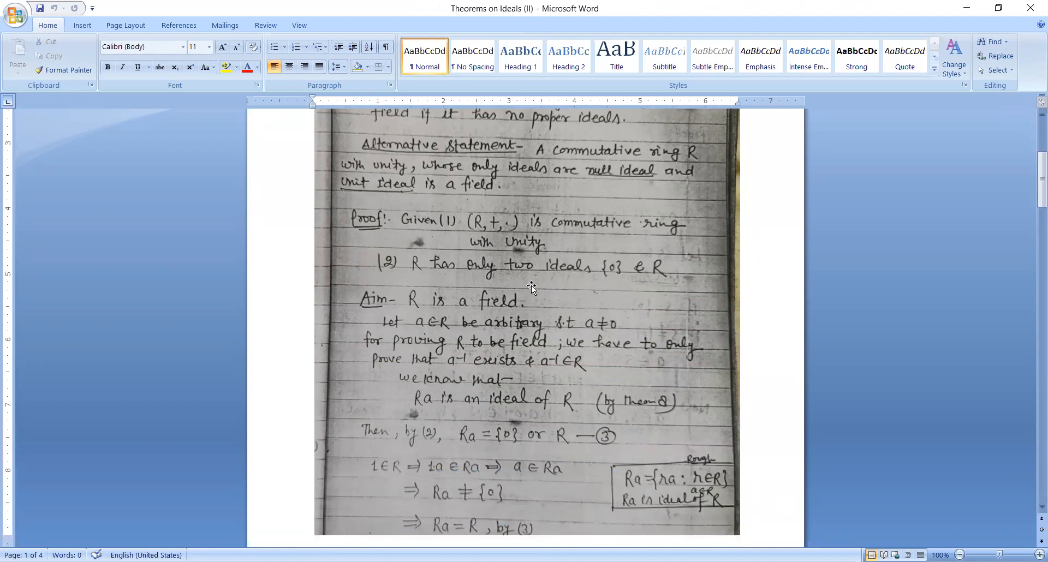
mouse_move(423, 337)
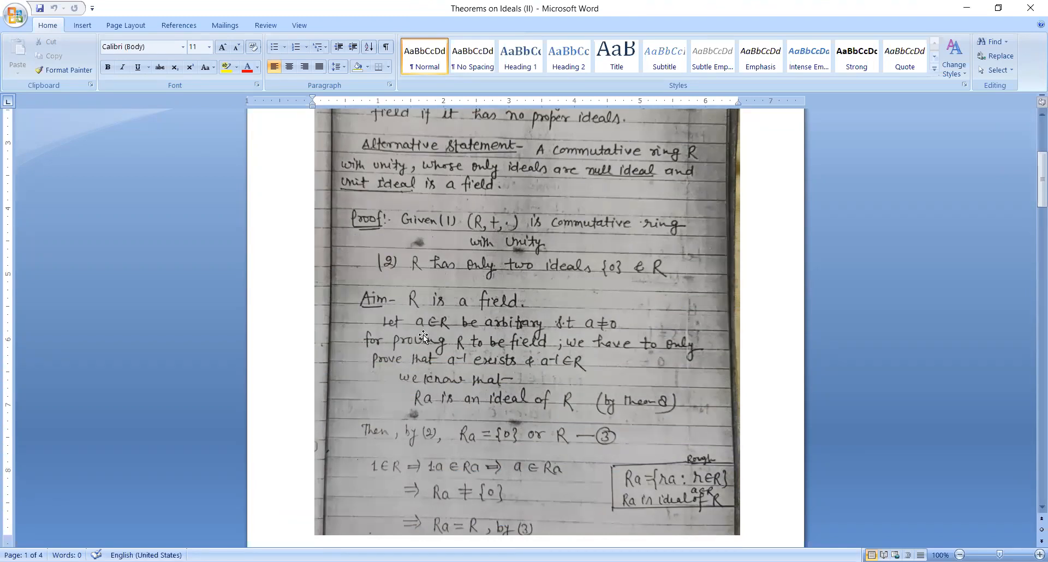
mouse_move(480, 326)
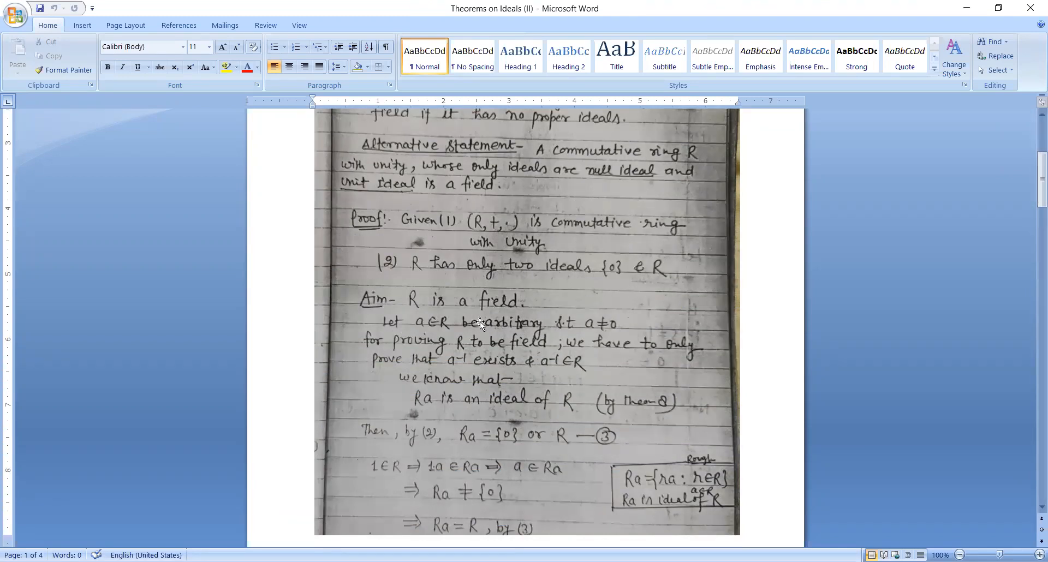
mouse_move(446, 344)
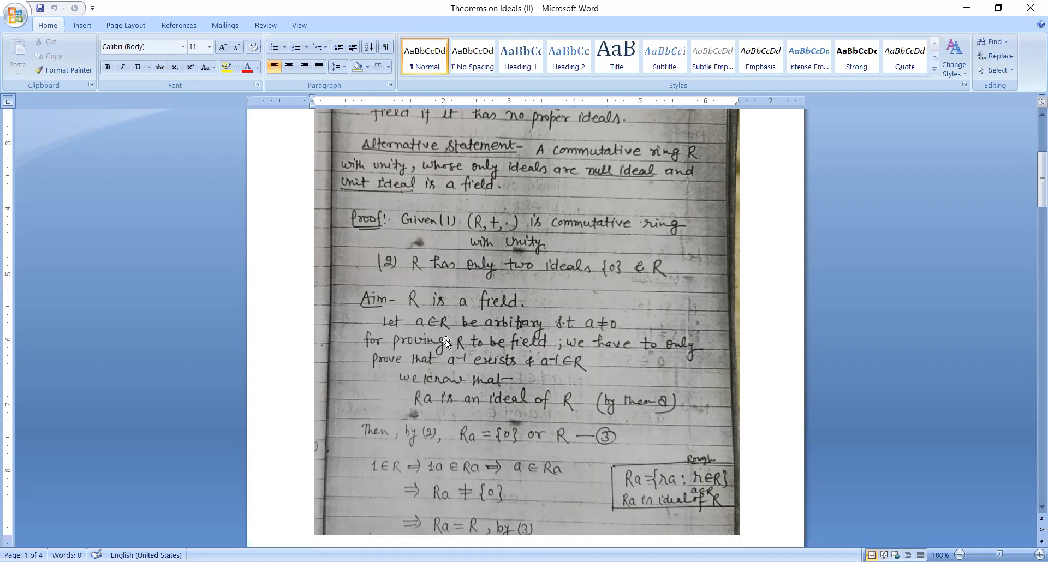
mouse_move(611, 341)
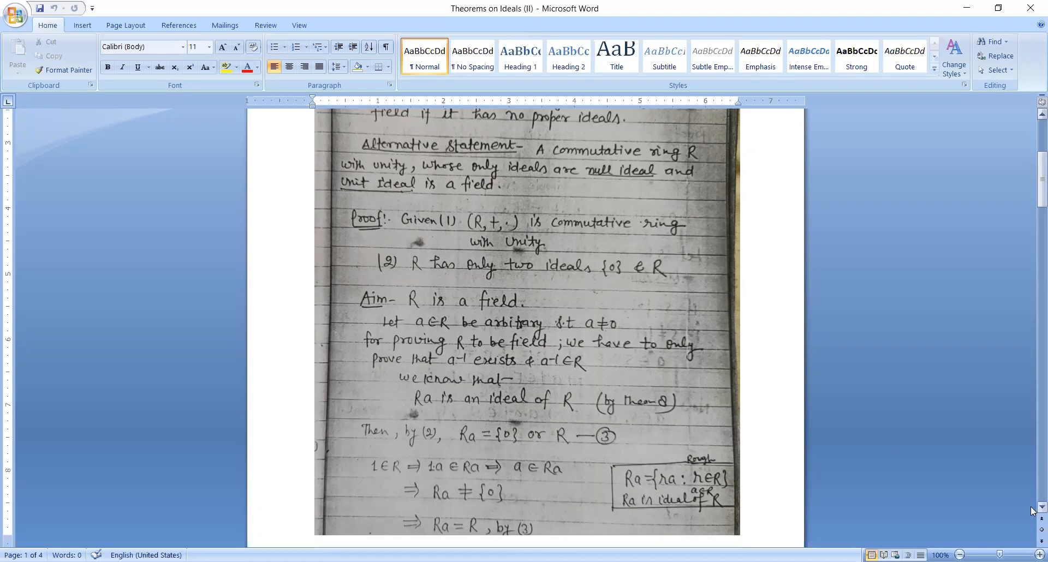
scroll("down", 3)
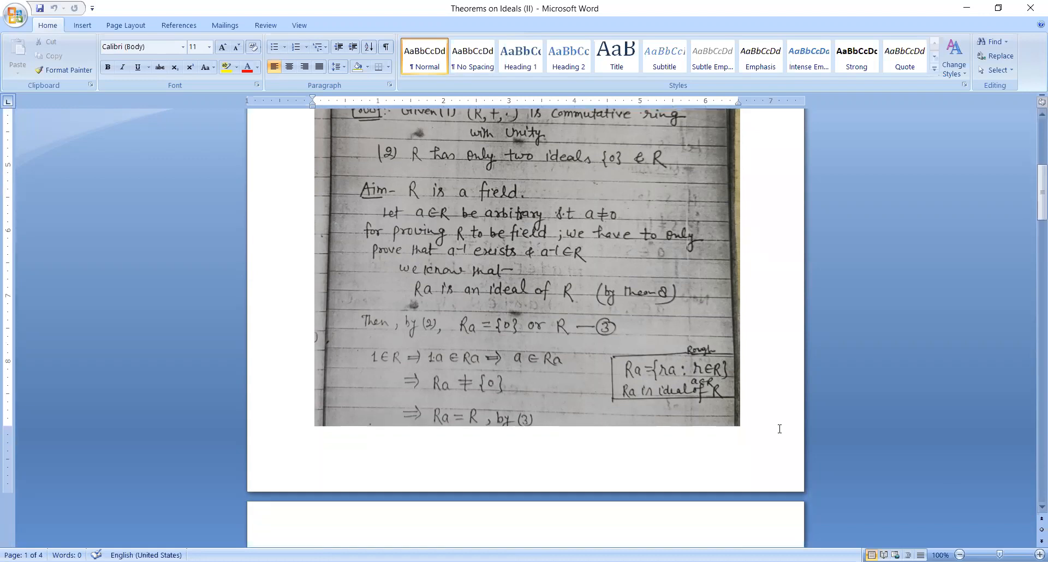
mouse_move(645, 258)
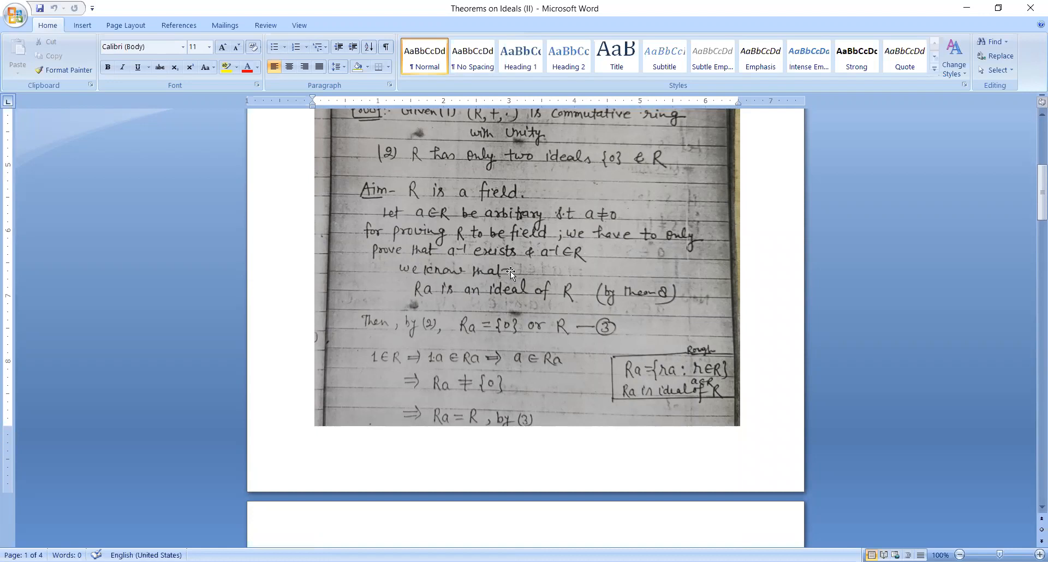
mouse_move(564, 273)
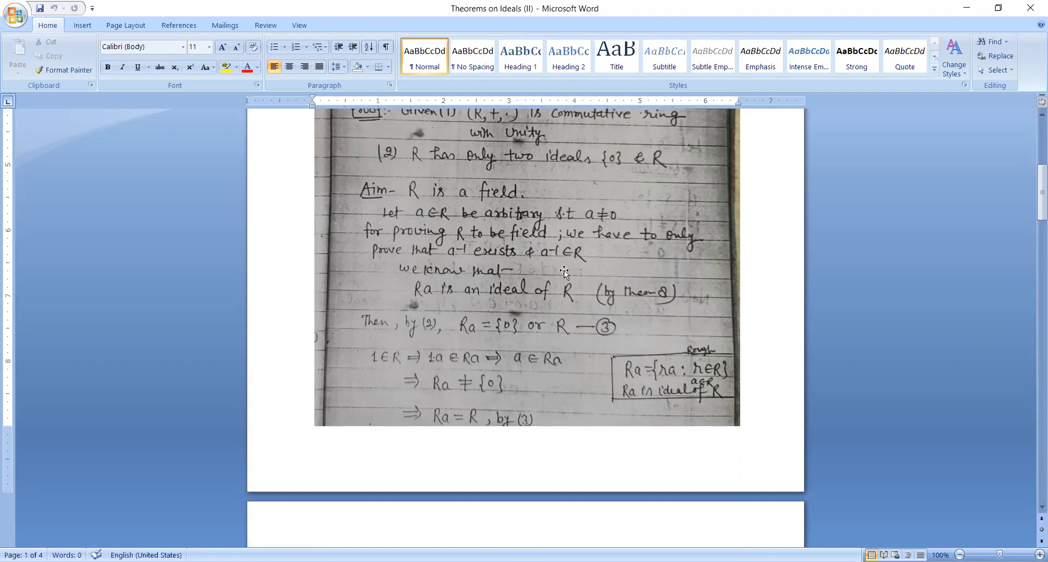
mouse_move(453, 310)
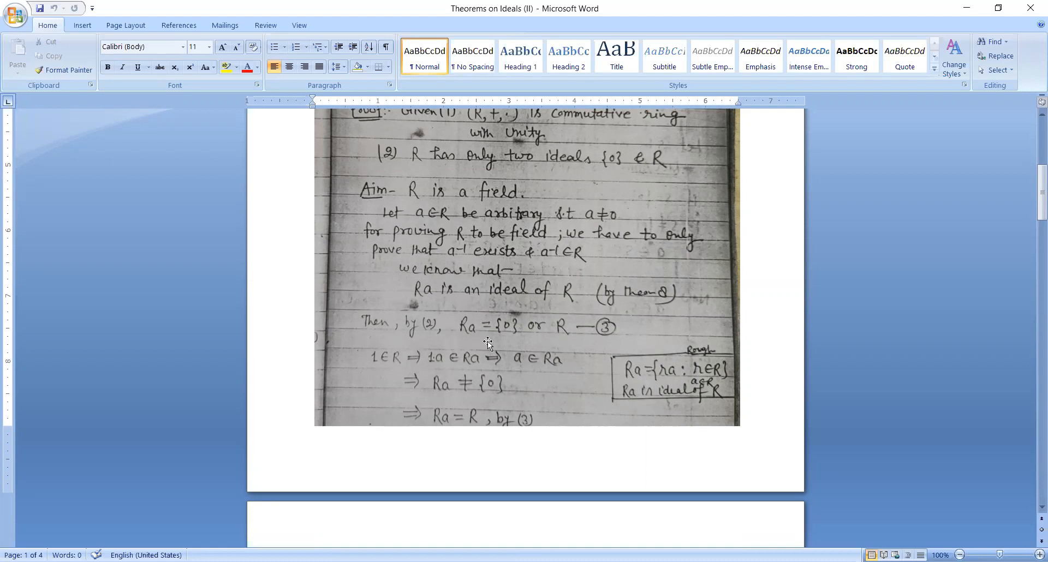
mouse_move(519, 369)
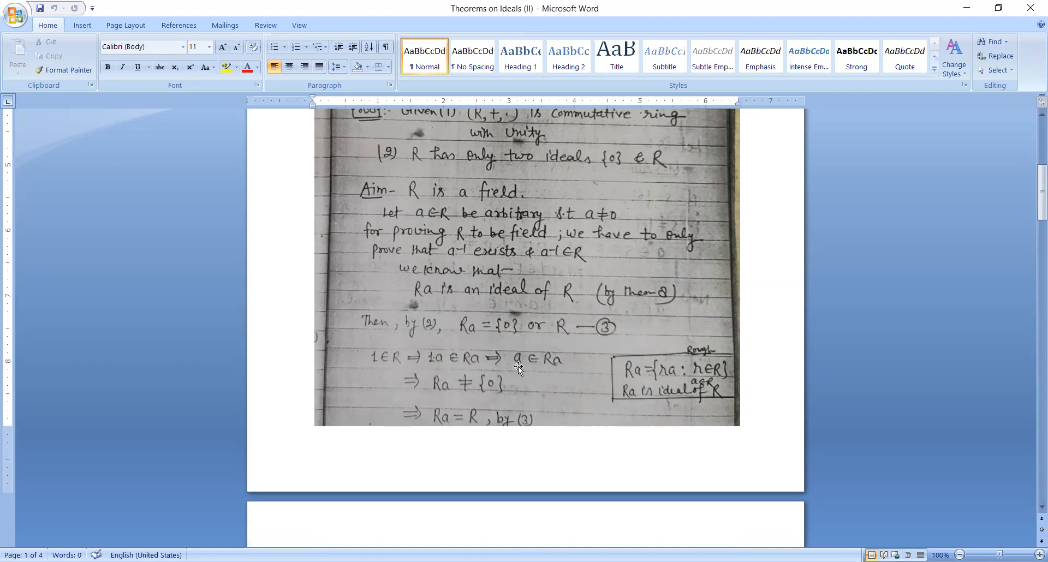
mouse_move(440, 376)
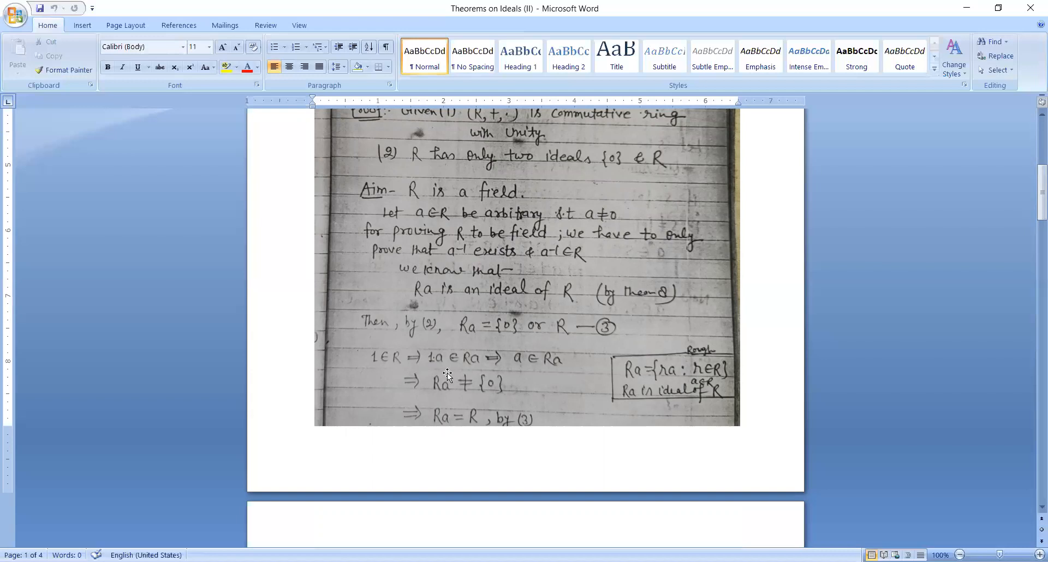
mouse_move(1020, 480)
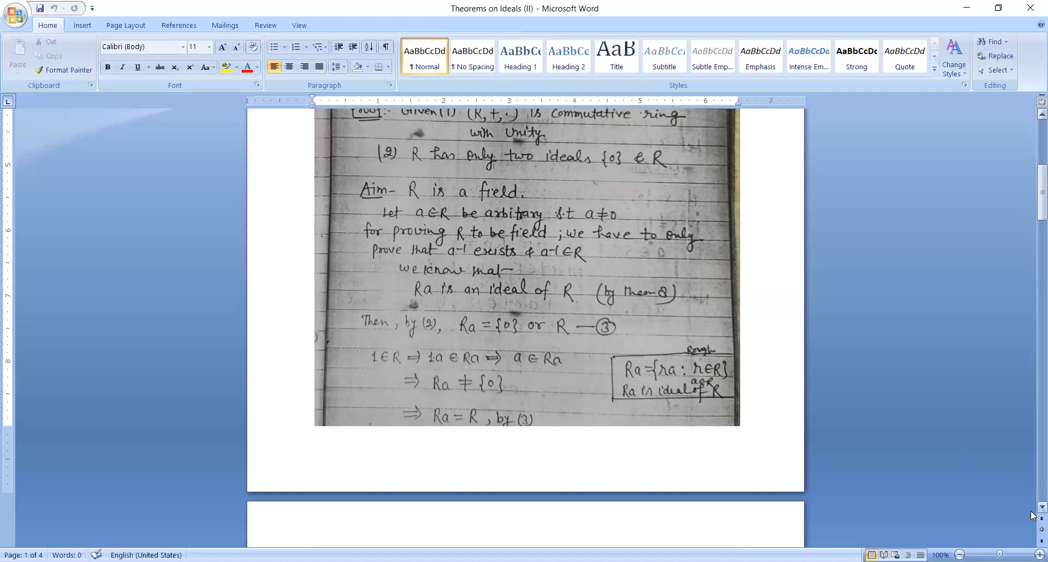
scroll("down", 3)
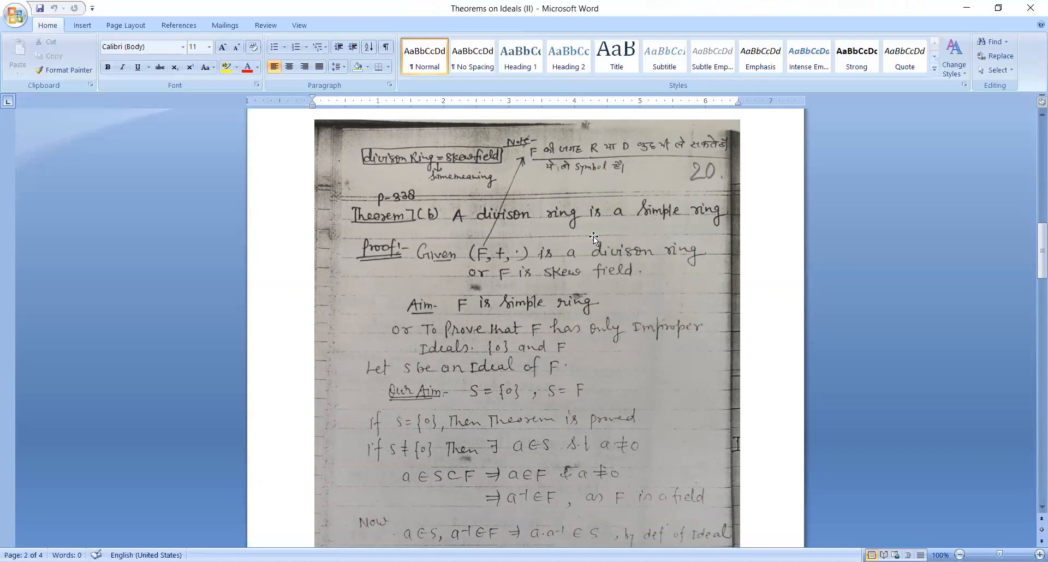
mouse_move(597, 366)
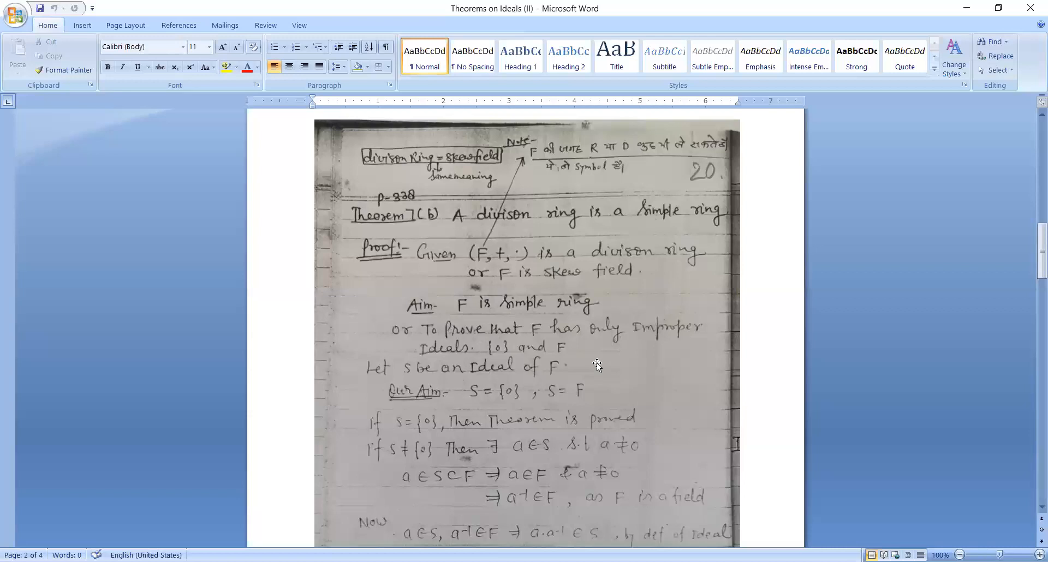
mouse_move(1026, 467)
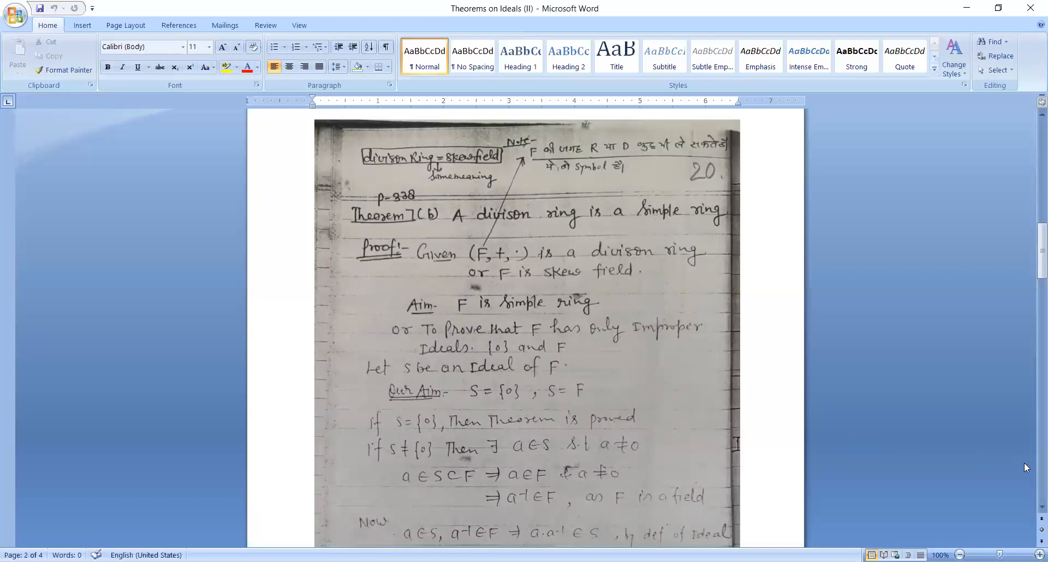
scroll("down", 3)
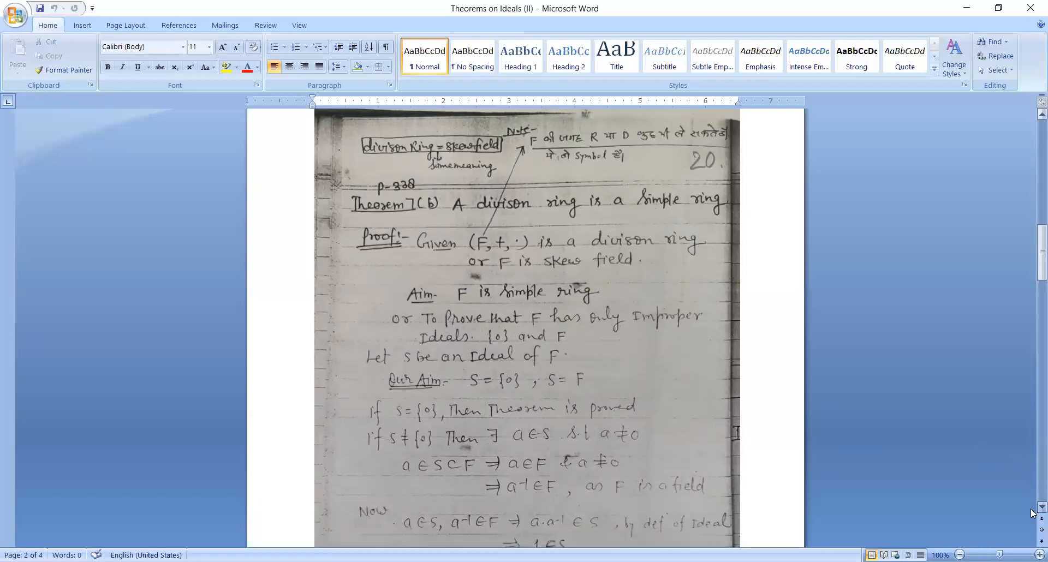
scroll("down", 3)
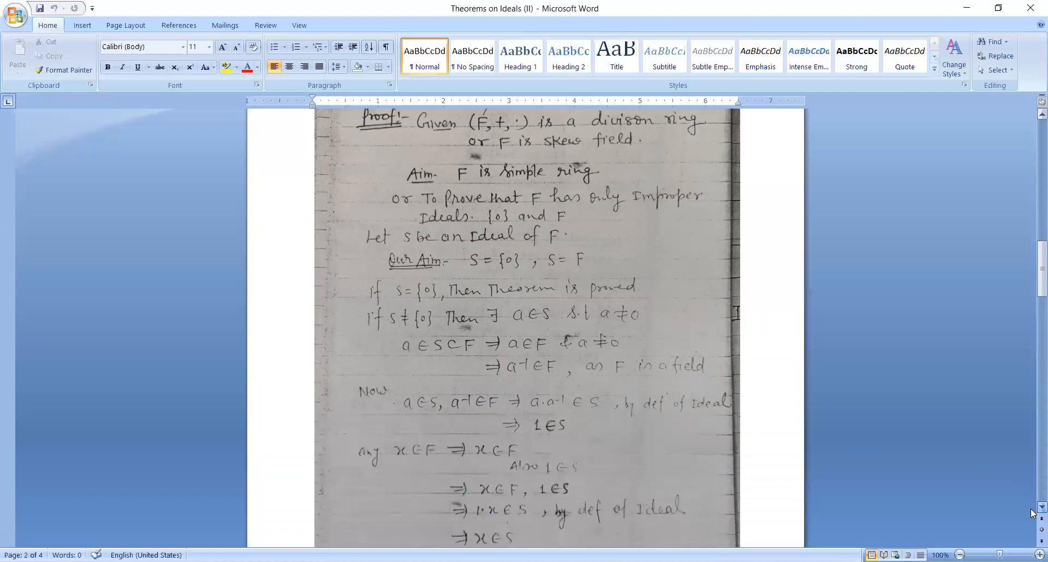
scroll("down", 3)
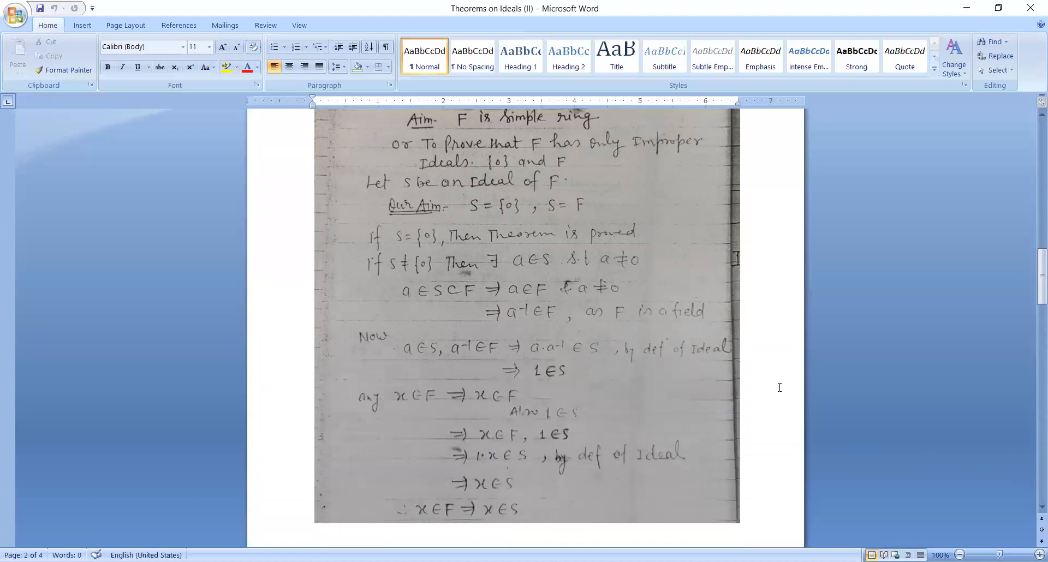
mouse_move(547, 225)
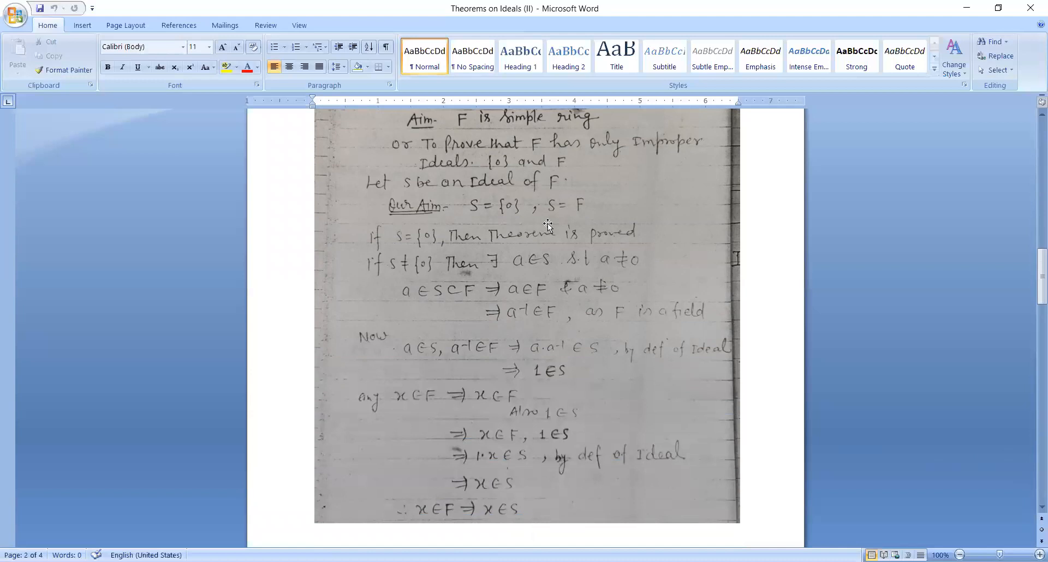
mouse_move(559, 240)
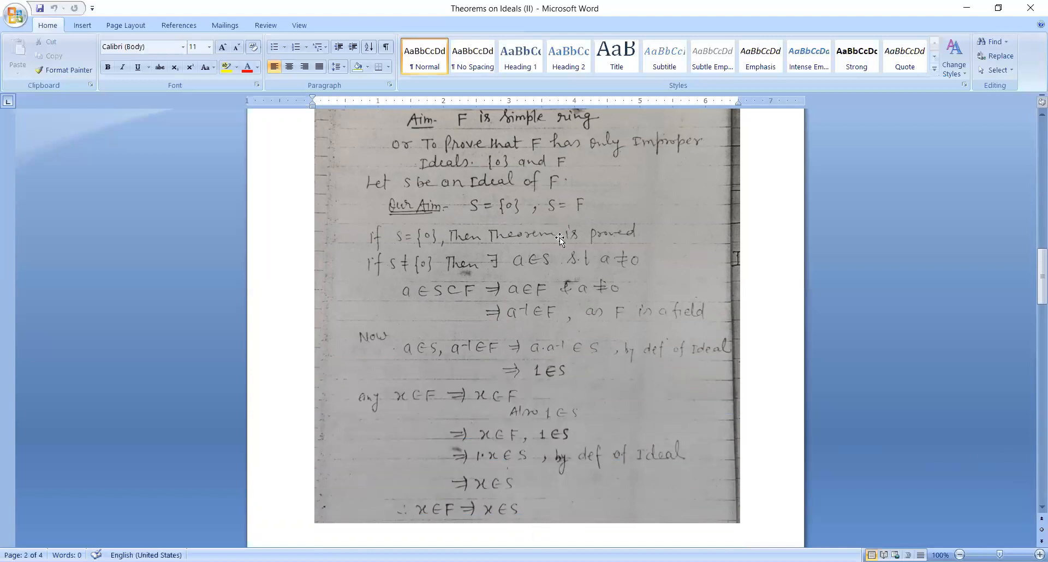
mouse_move(447, 236)
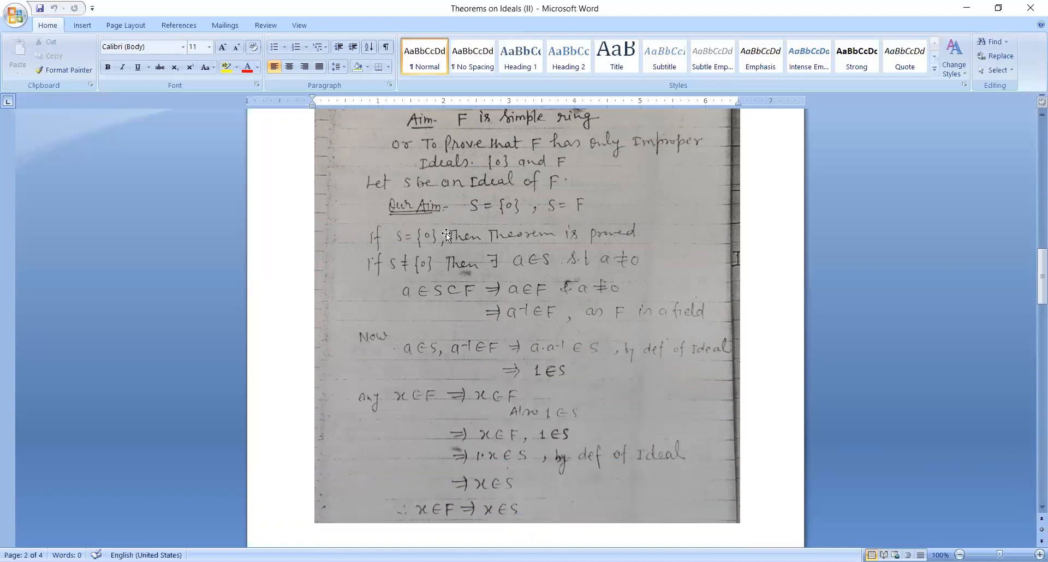
mouse_move(607, 252)
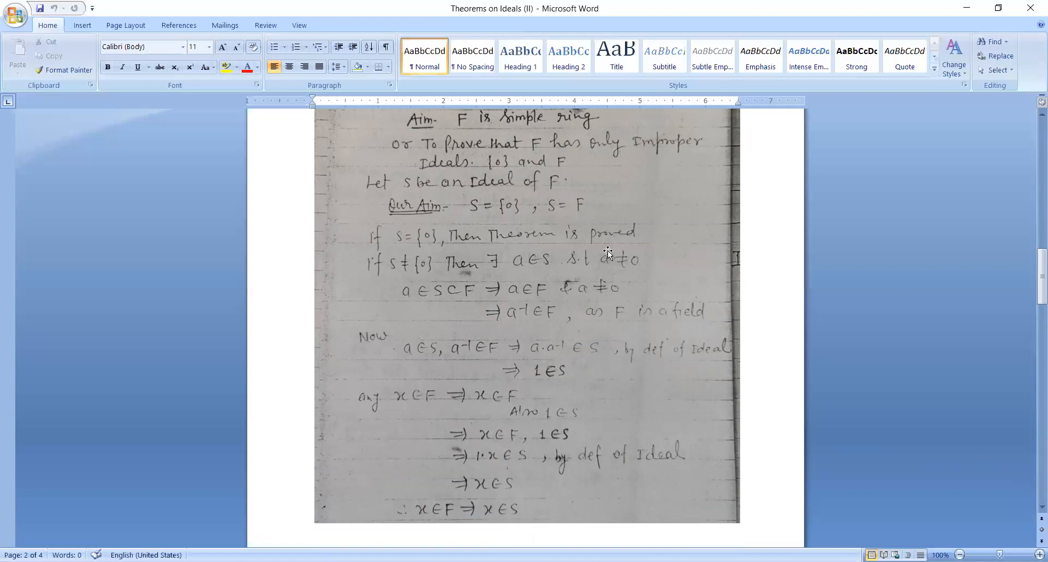
mouse_move(448, 276)
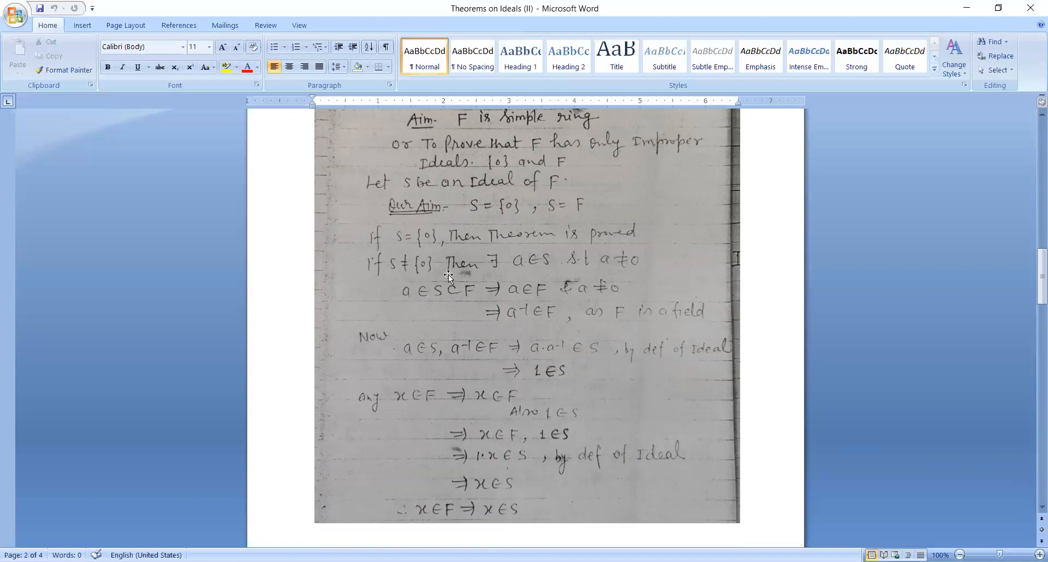
mouse_move(543, 282)
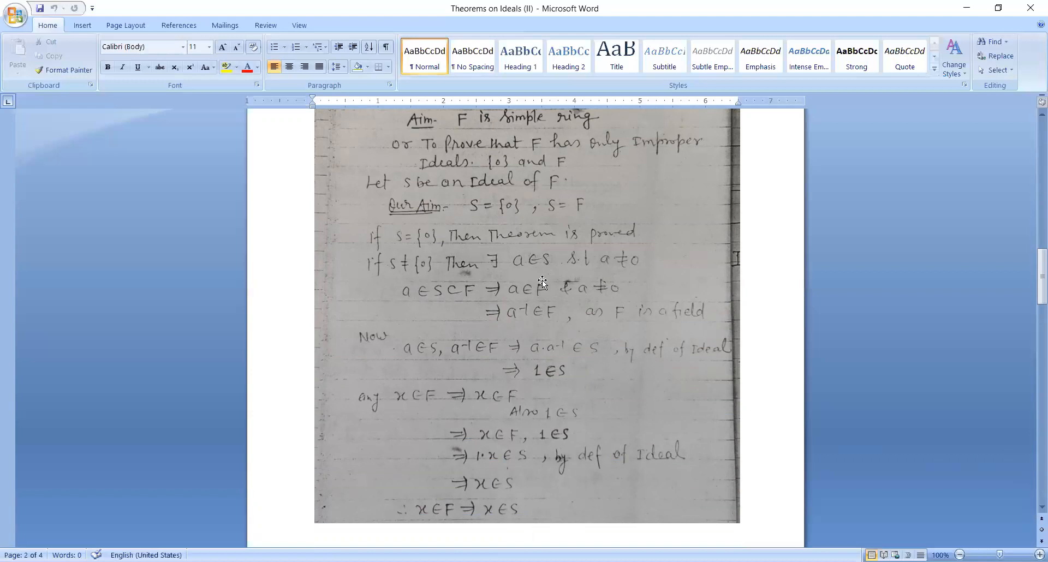
mouse_move(617, 277)
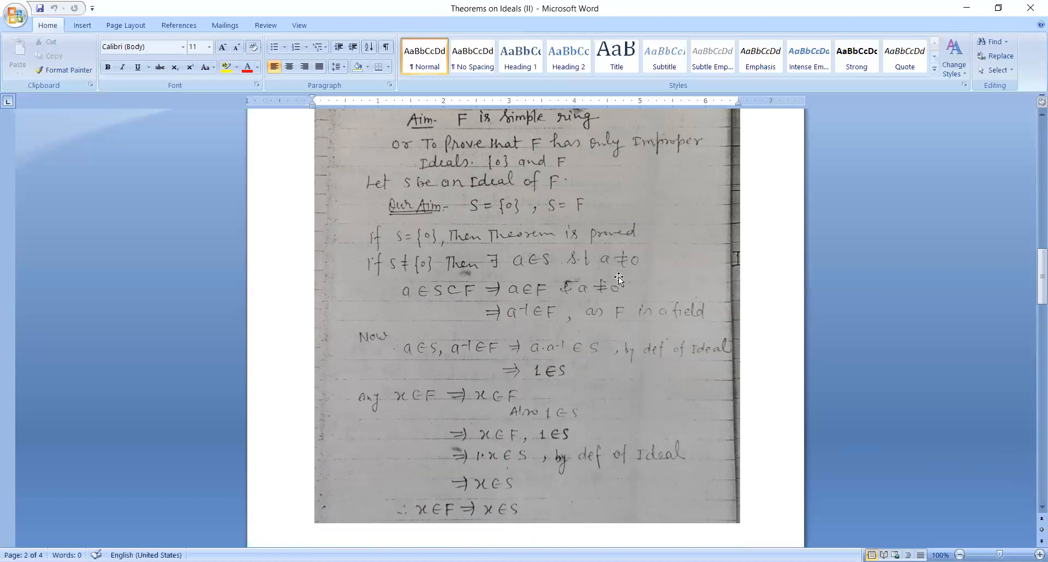
mouse_move(434, 333)
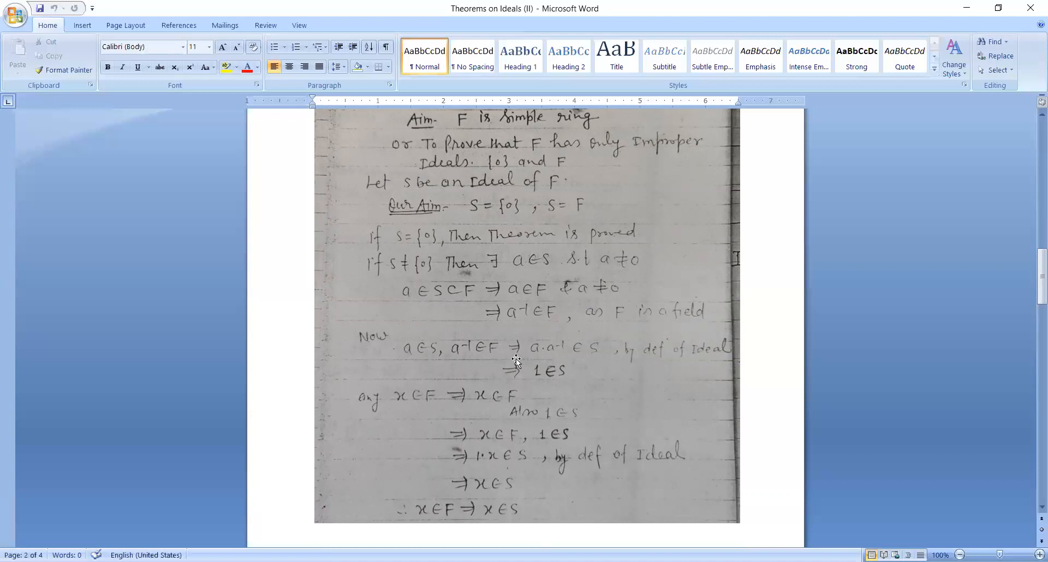
mouse_move(574, 379)
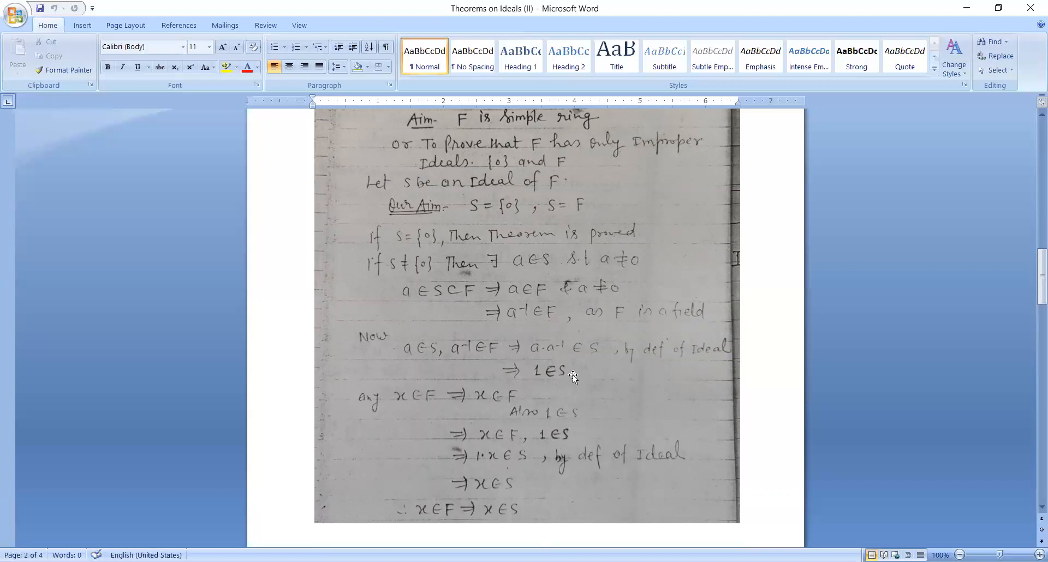
mouse_move(626, 379)
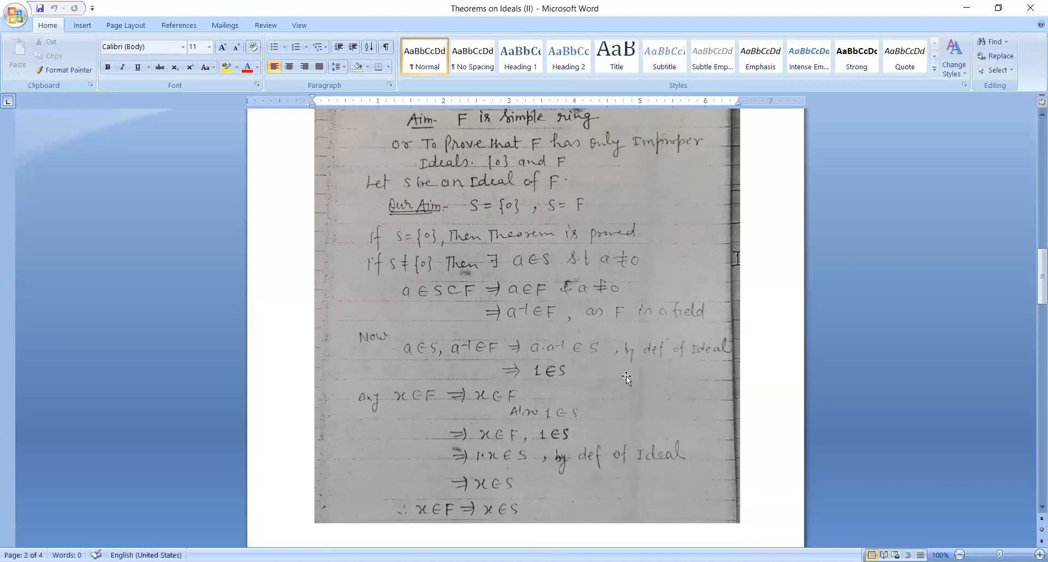
mouse_move(983, 520)
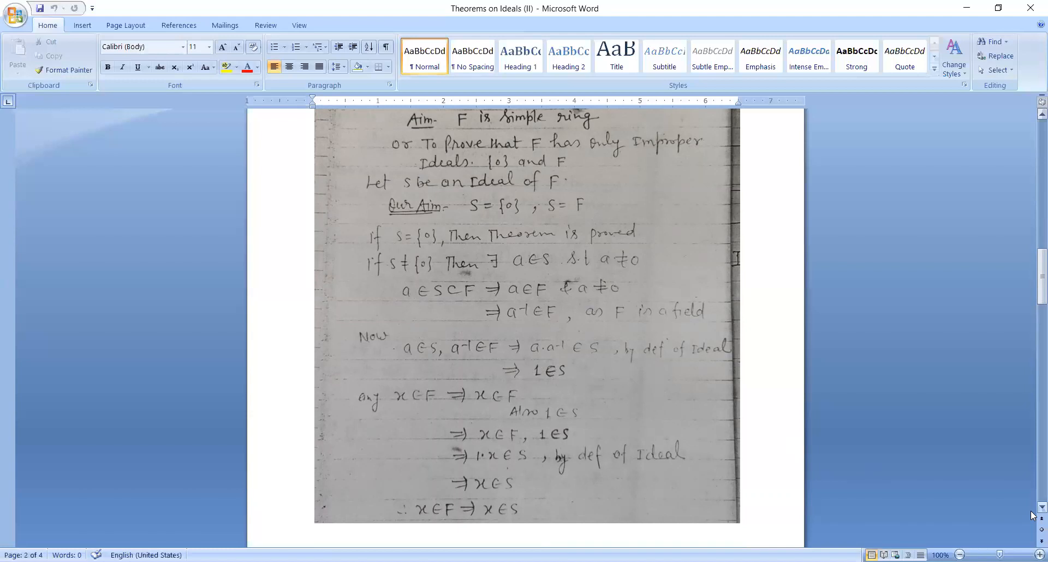
scroll("down", 3)
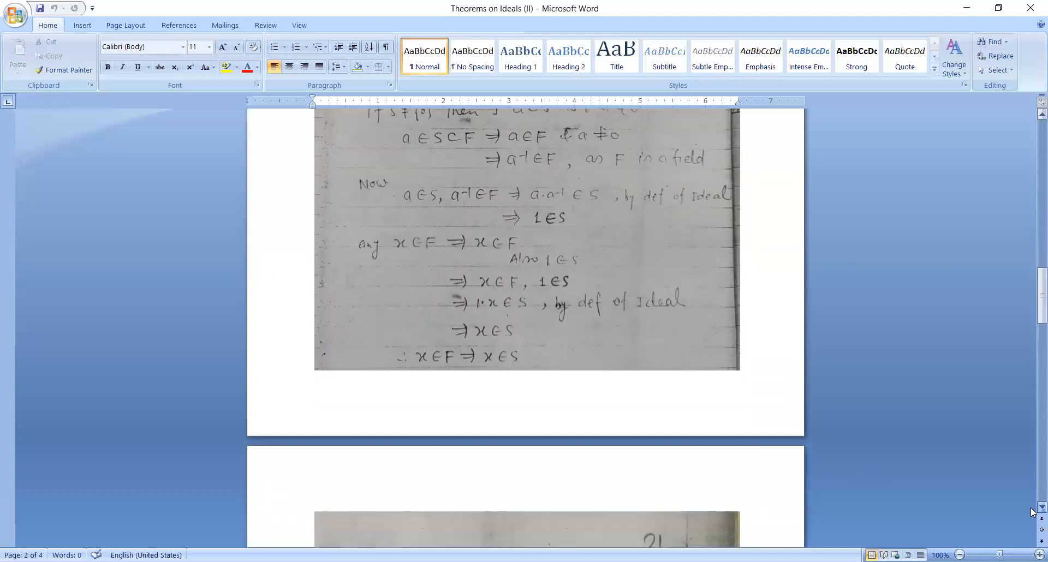
scroll("down", 3)
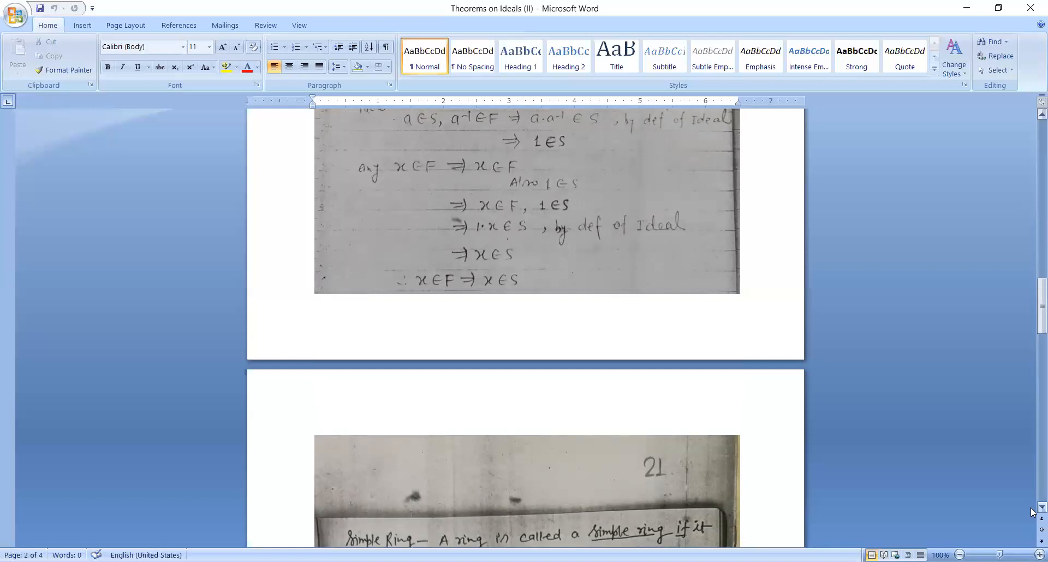
scroll("down", 3)
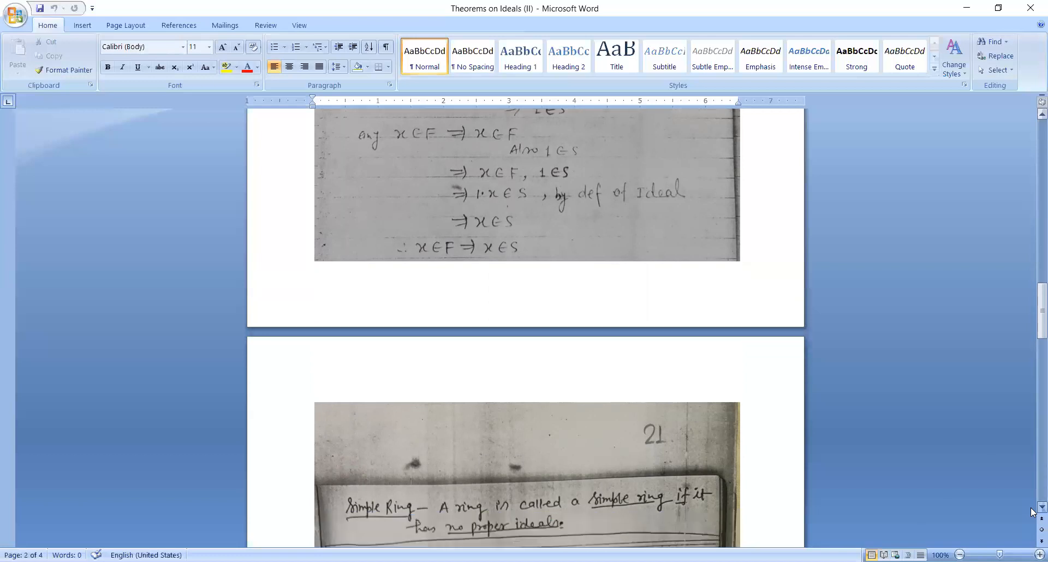
scroll("down", 3)
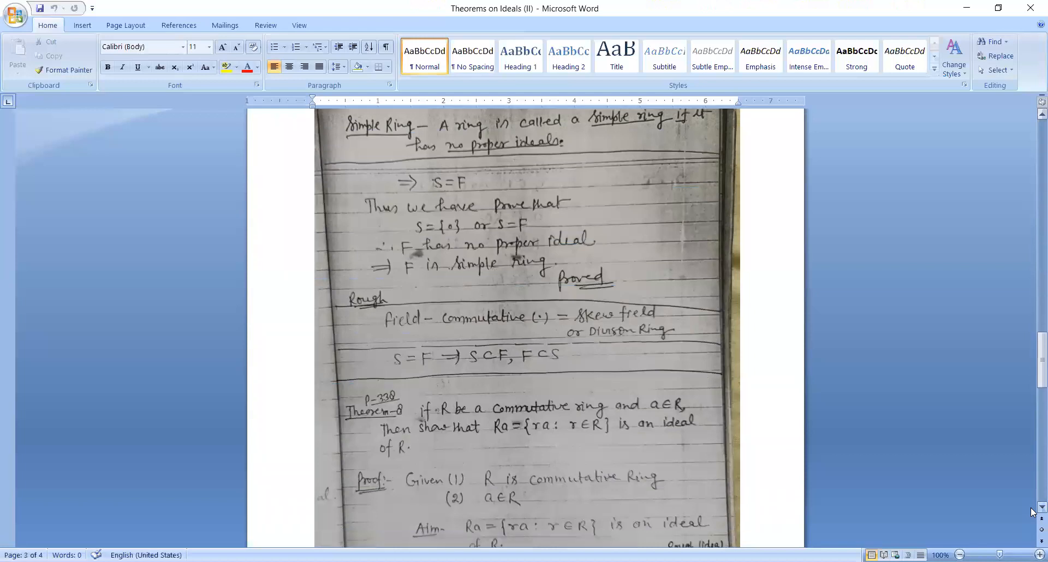
scroll("down", 3)
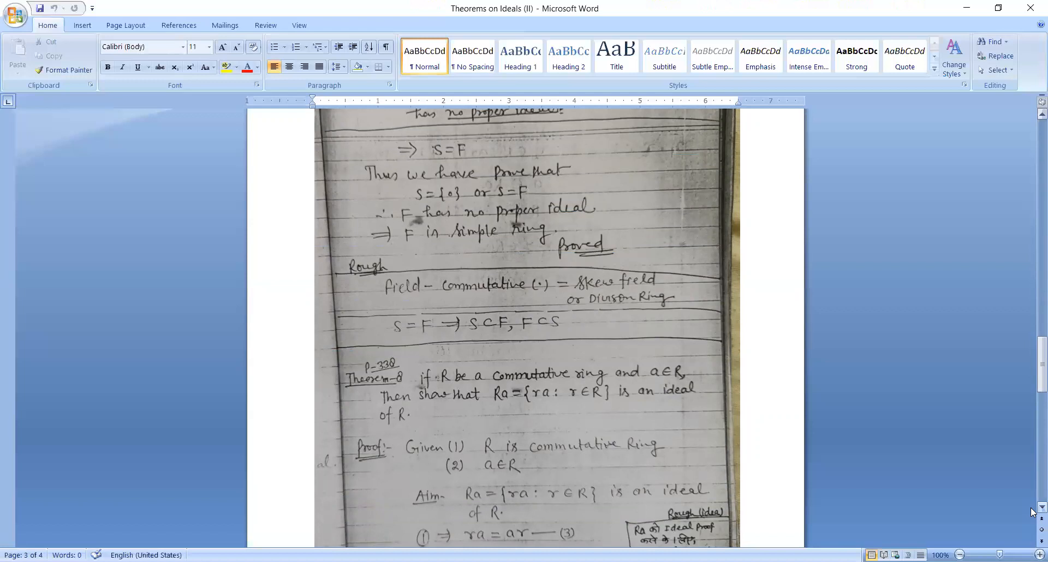
scroll("down", 3)
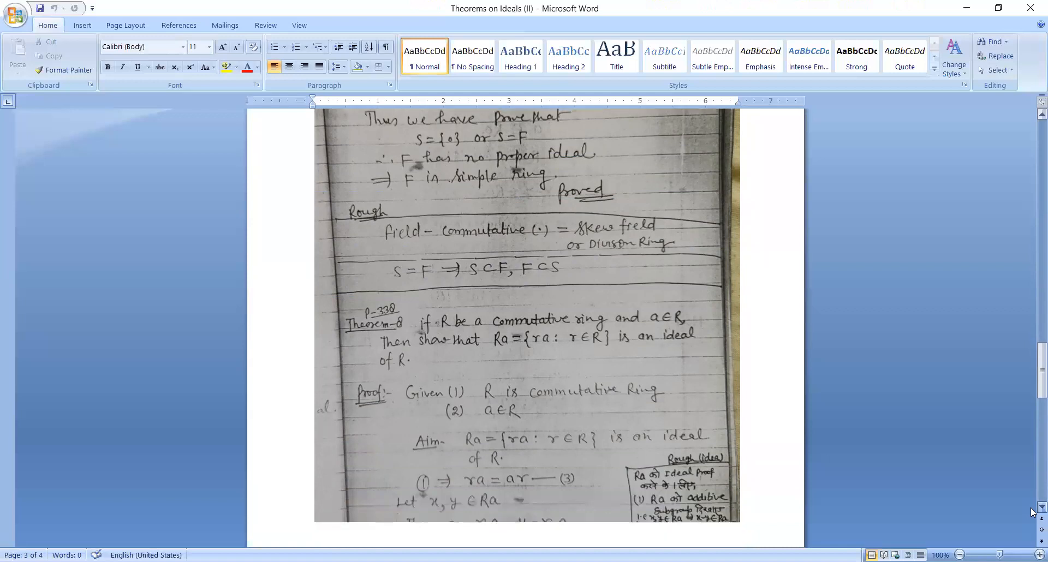